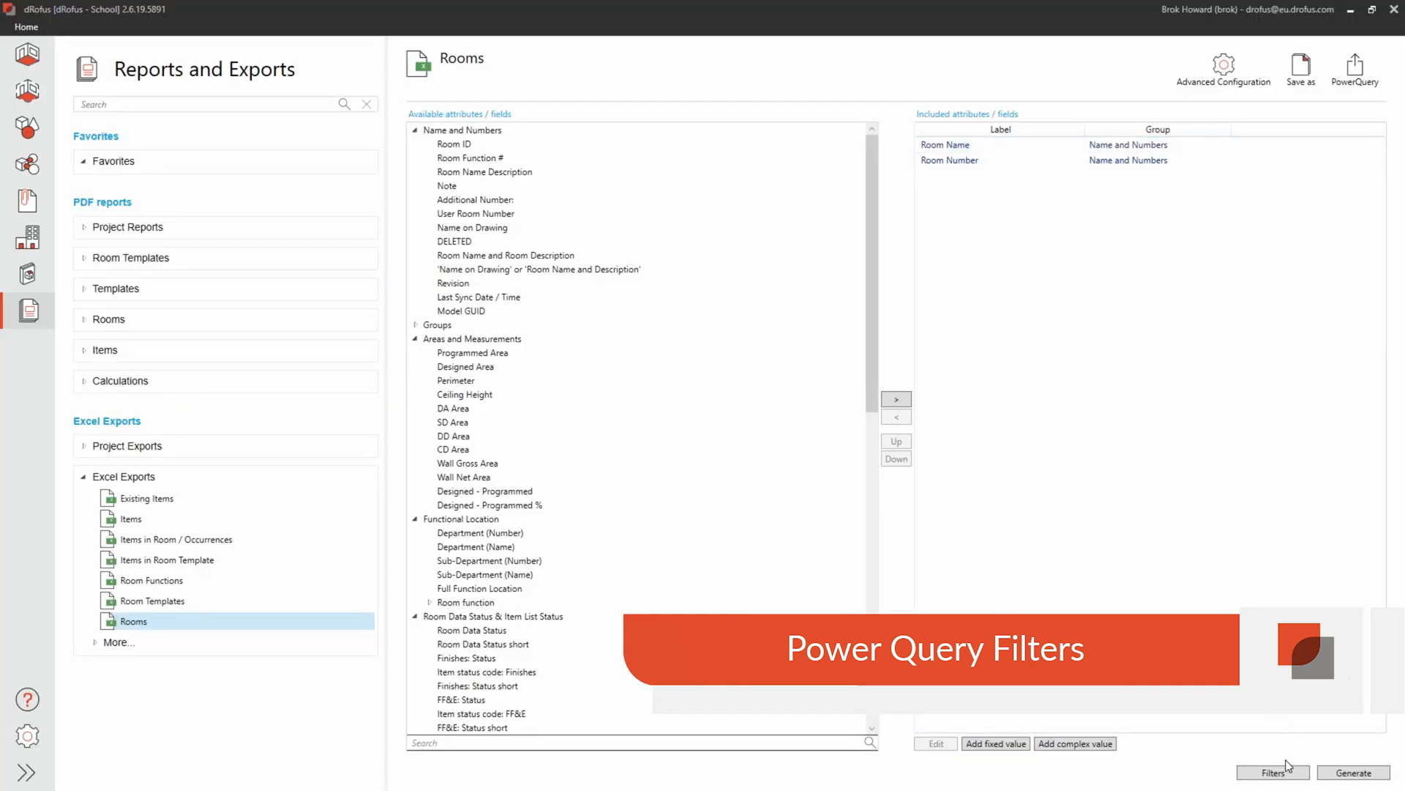
# - Review the generated Power Query, then filter the Rooms export to Level In '03 - Floor'
pyautogui.click(1272, 772)
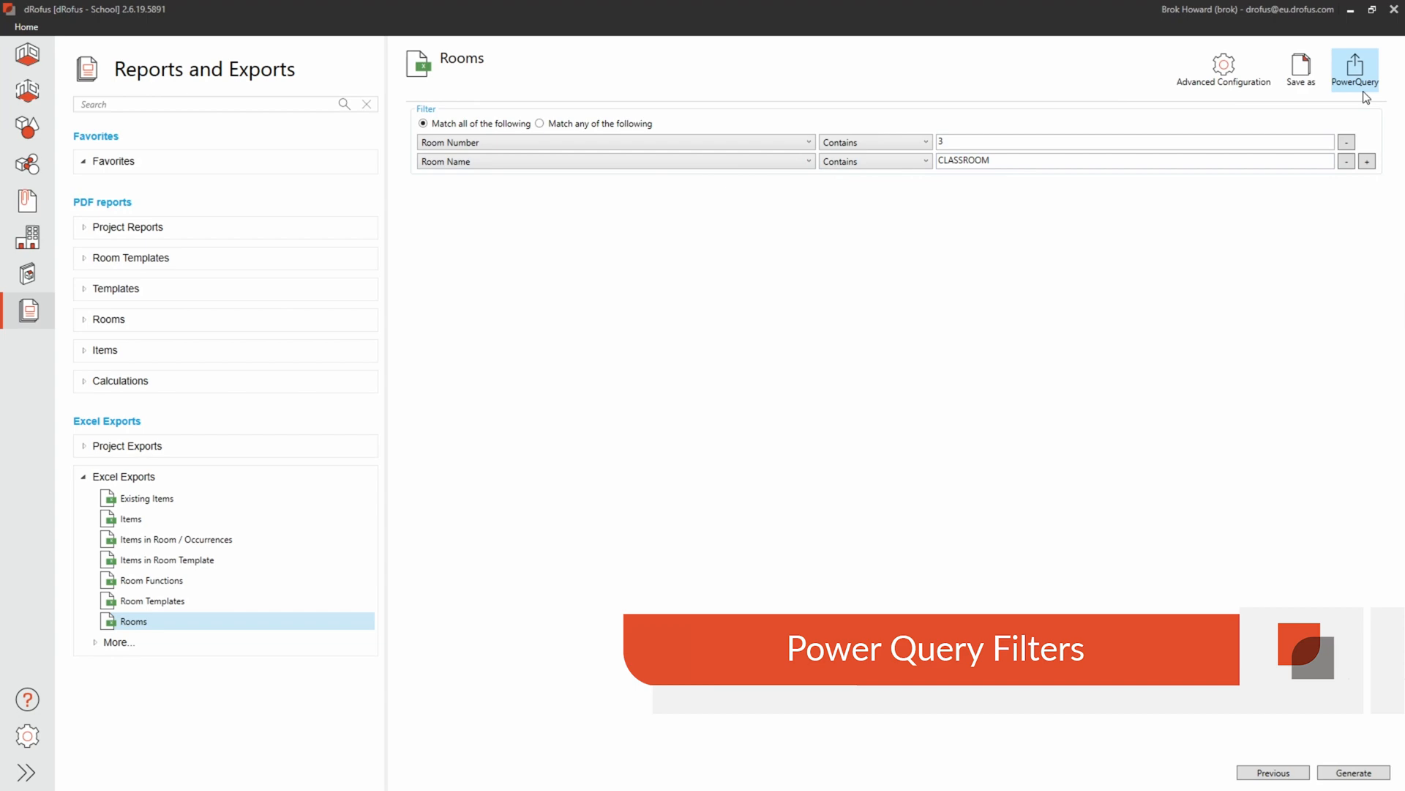
pyautogui.click(1355, 66)
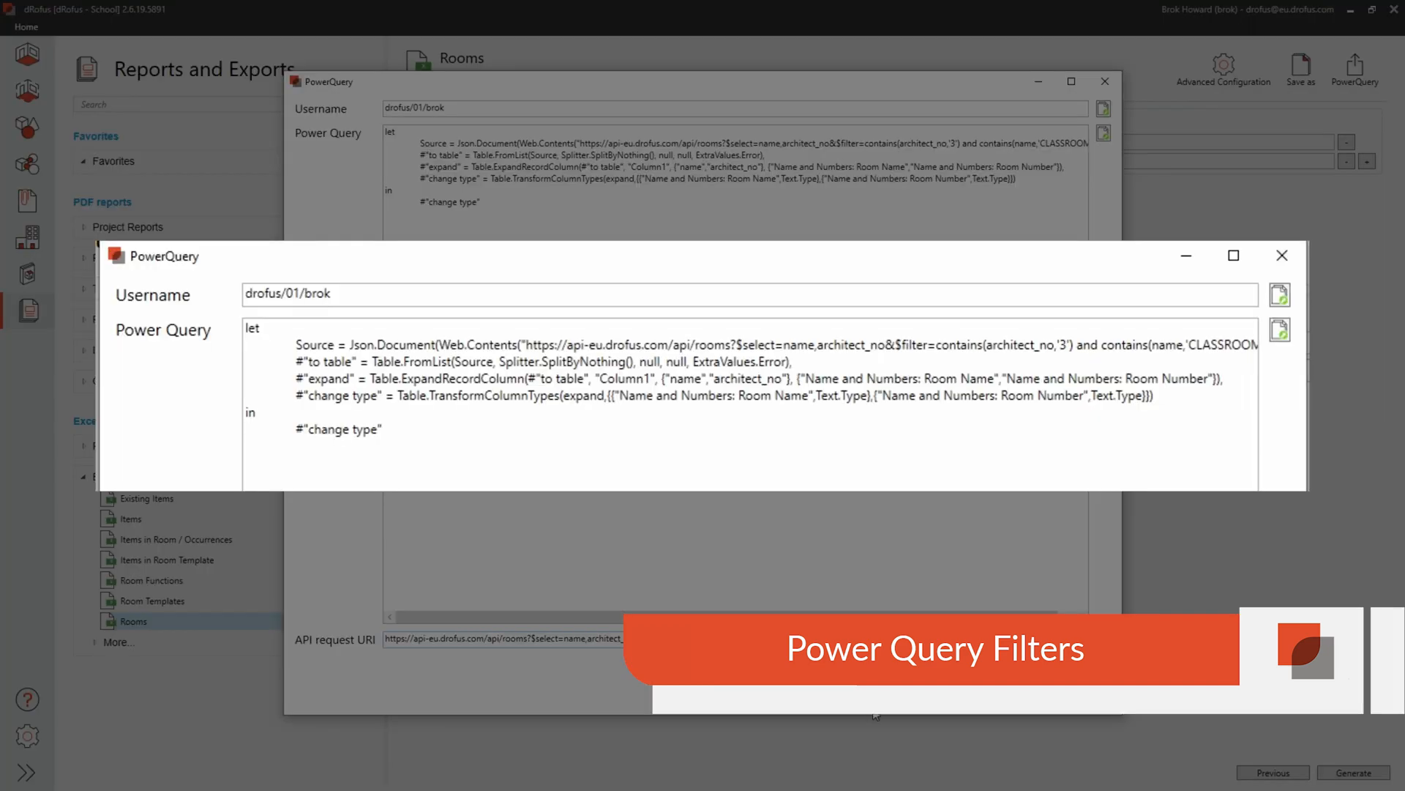
pyautogui.click(1281, 256)
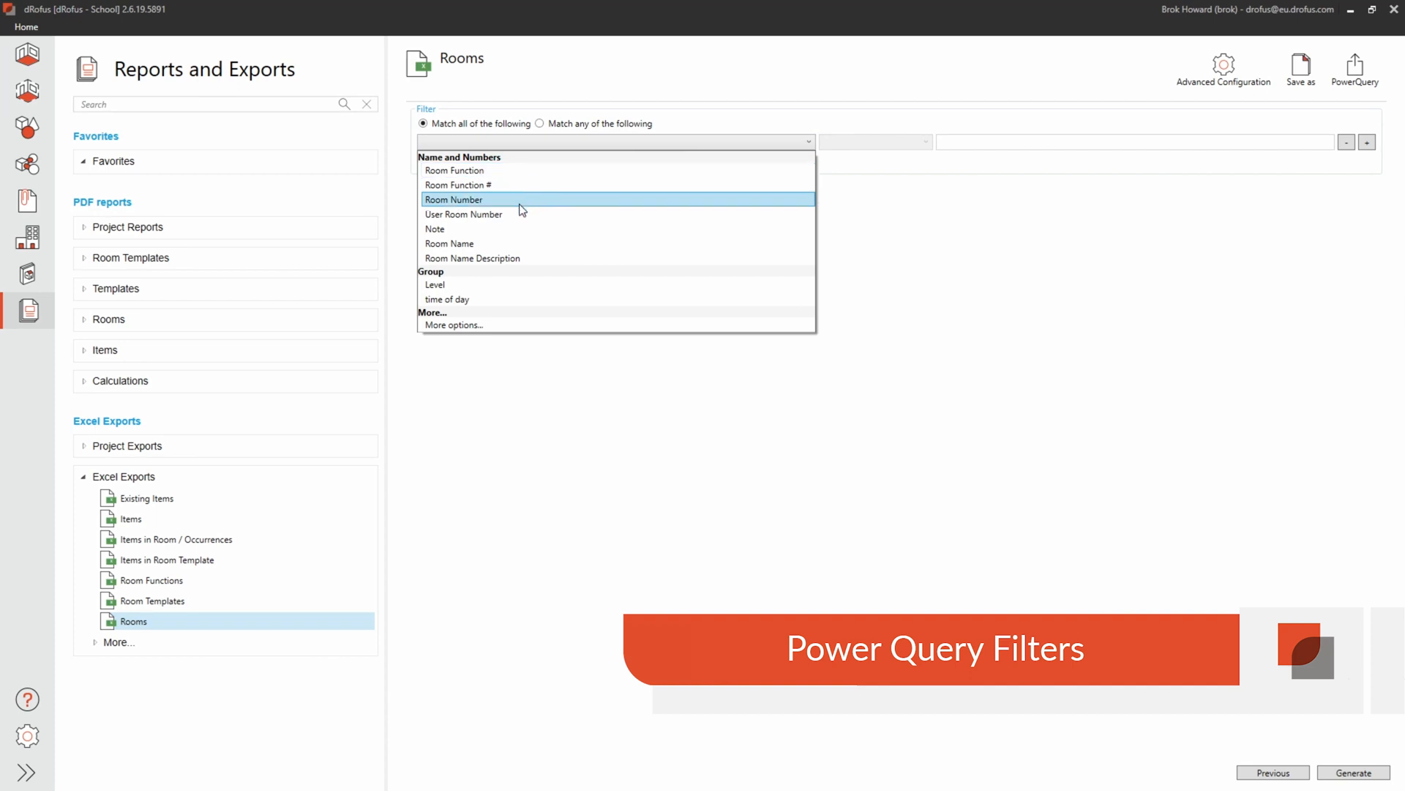
pyautogui.click(435, 284)
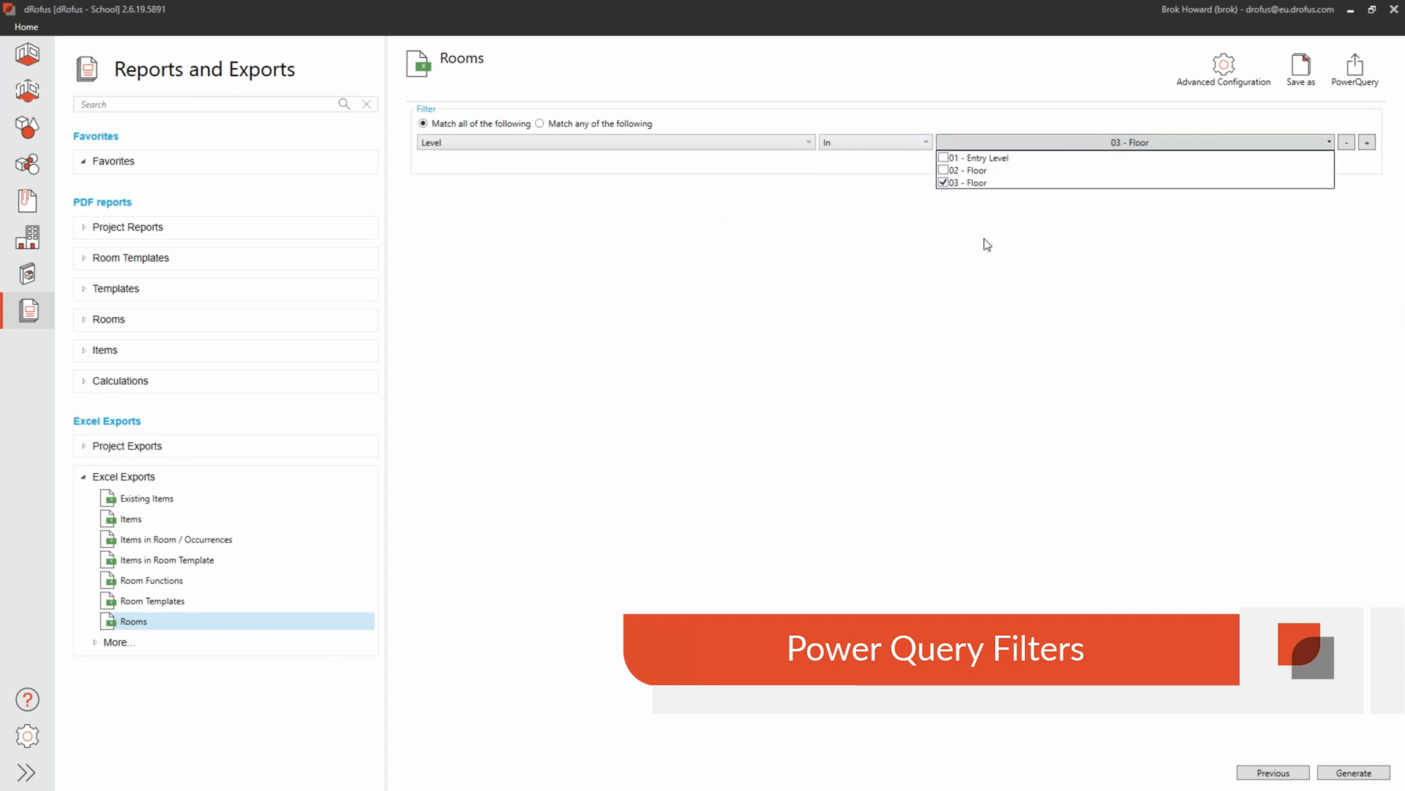
pyautogui.click(1355, 67)
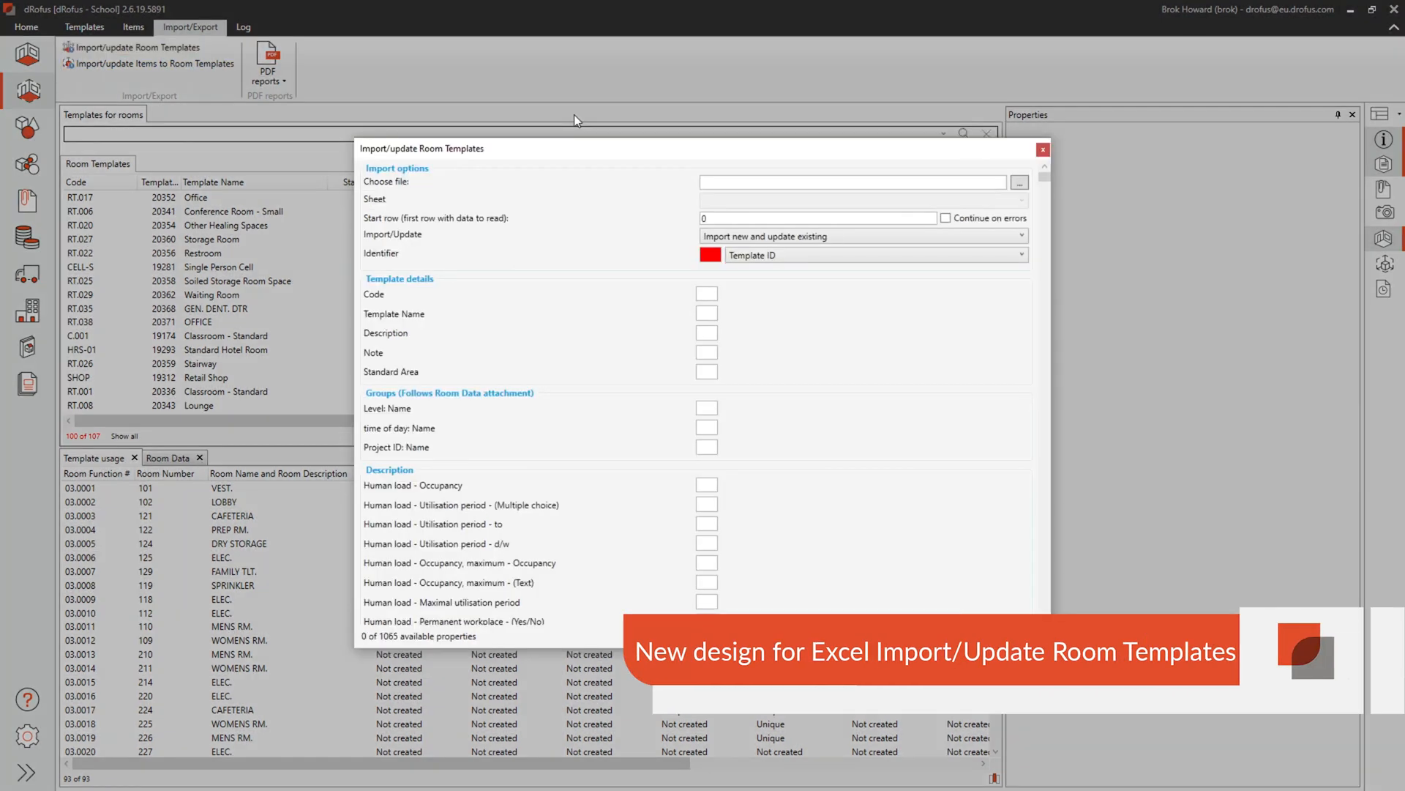
pyautogui.moveTo(392, 300)
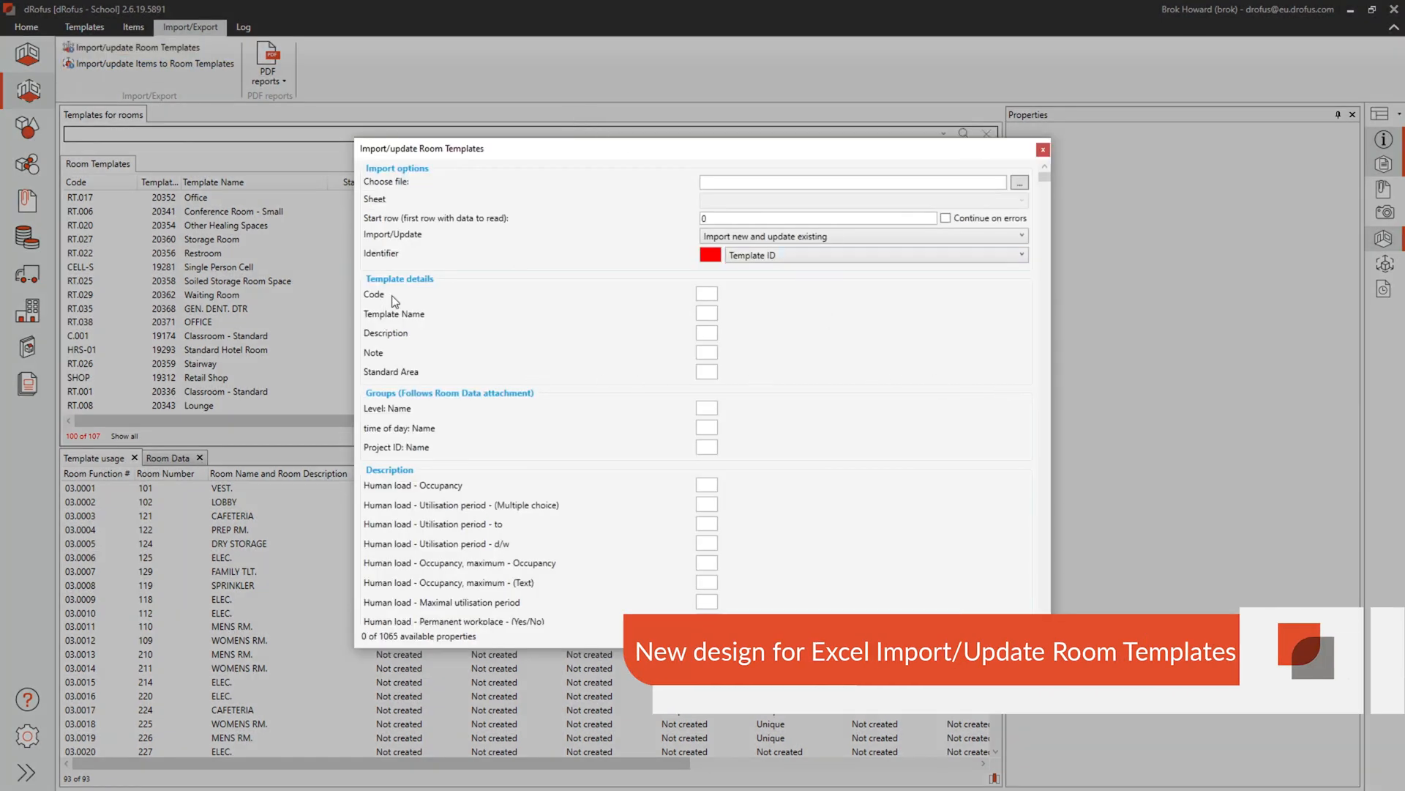
pyautogui.moveTo(468, 464)
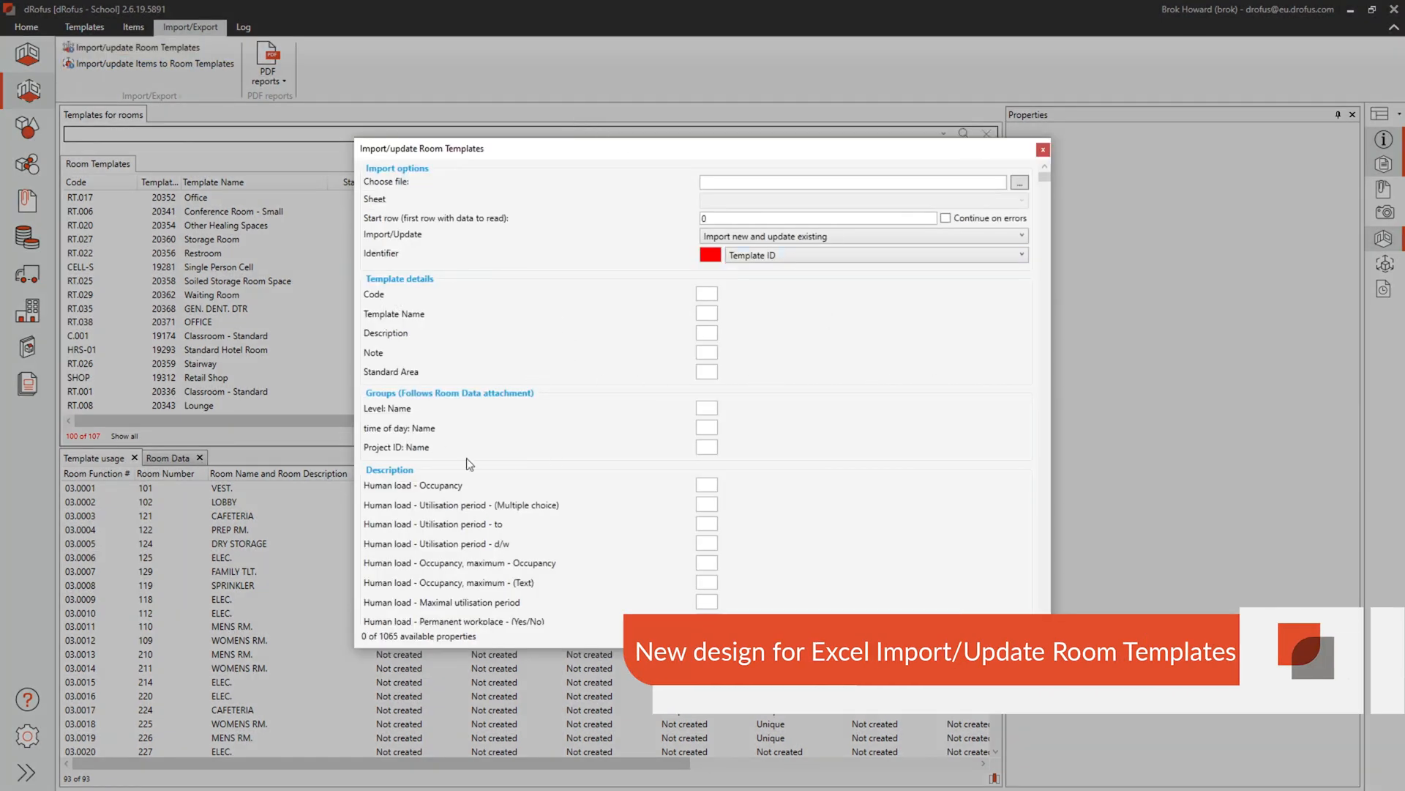
pyautogui.scroll(-3)
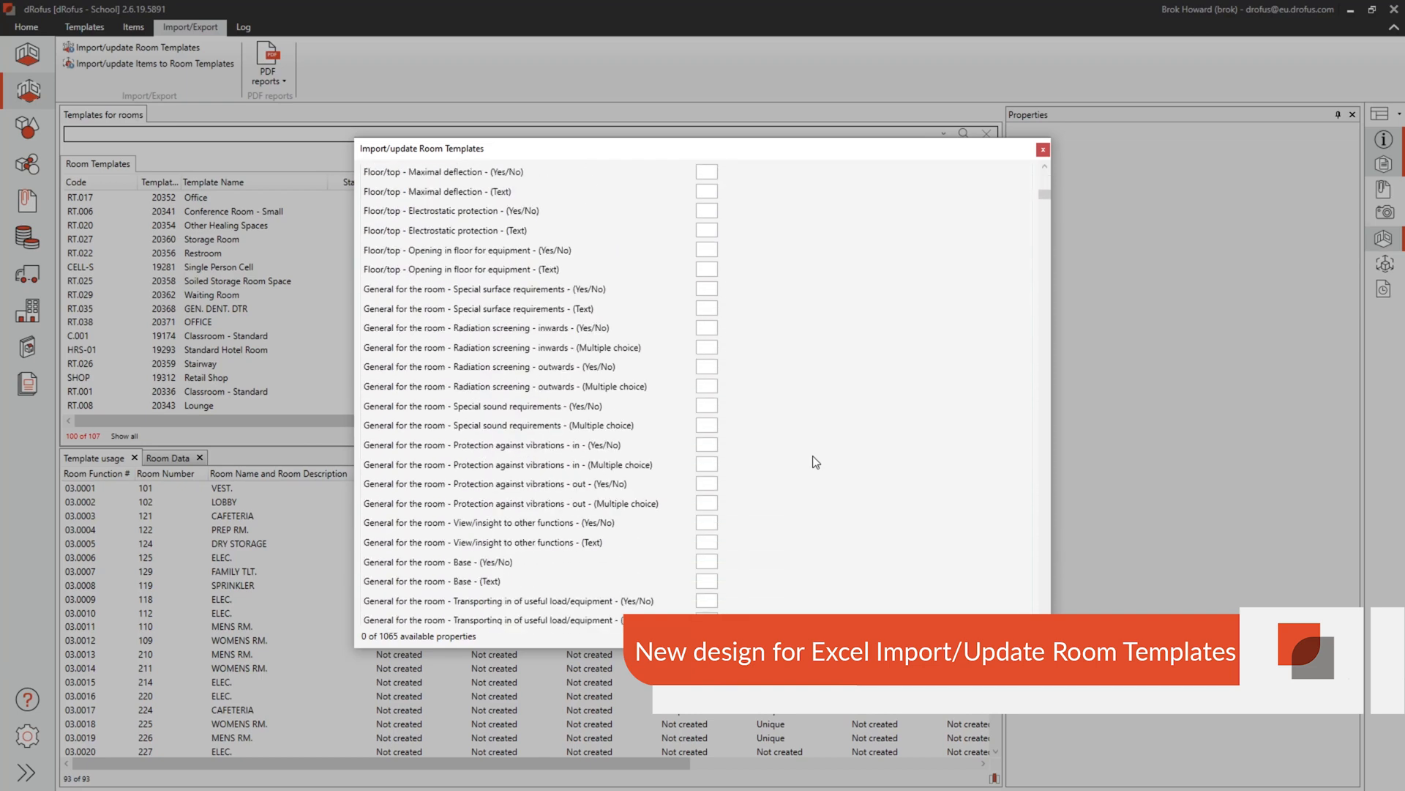
pyautogui.scroll(-3)
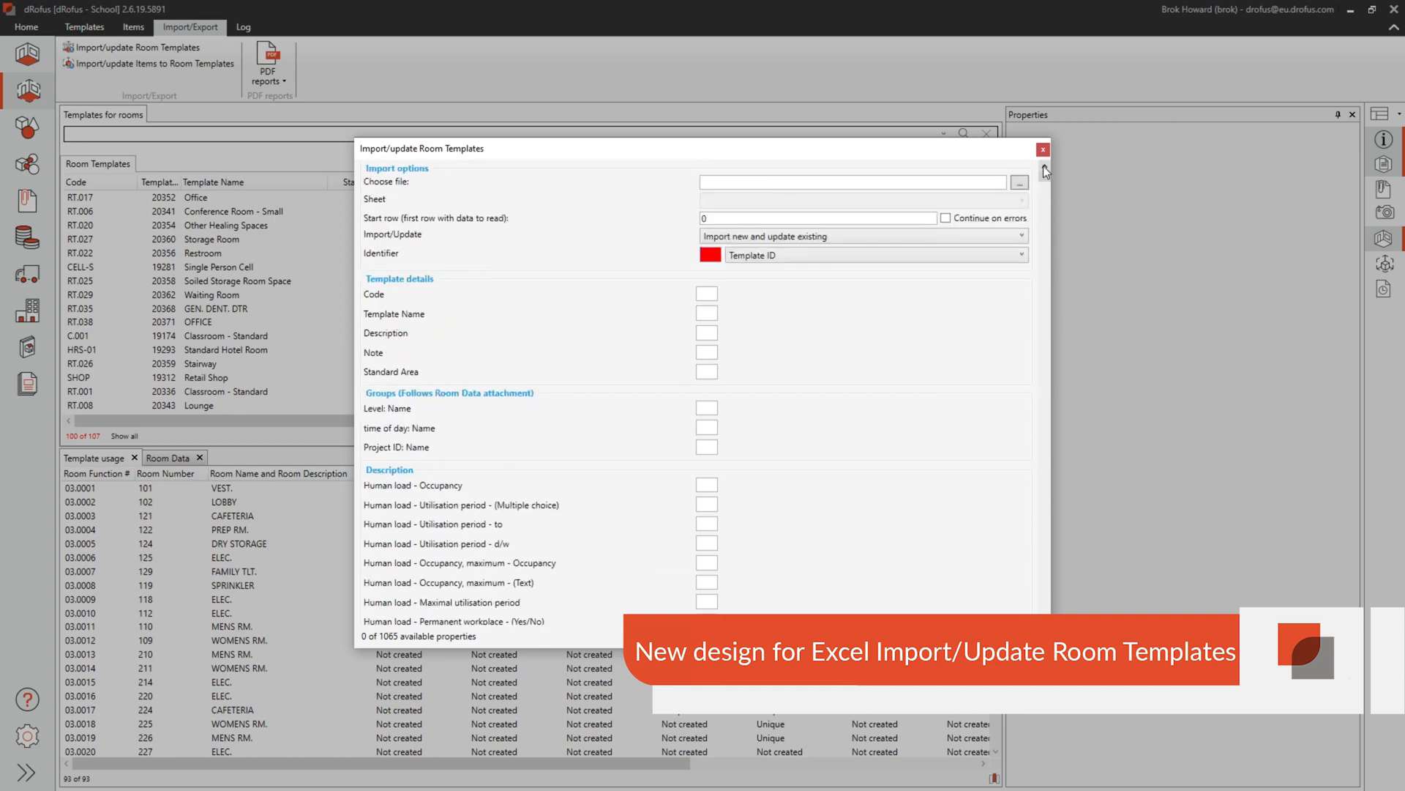
pyautogui.moveTo(457, 239)
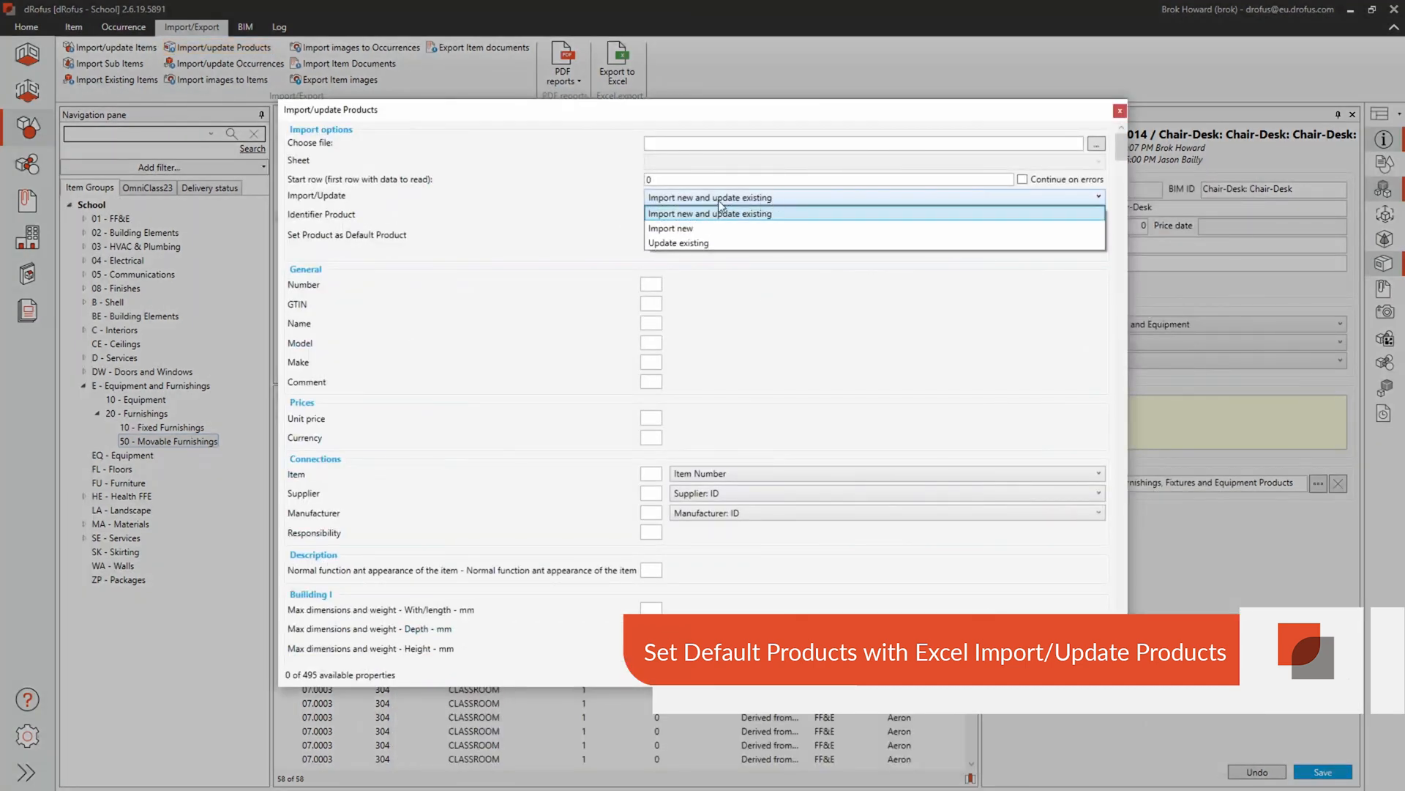
# - Import new products from the xlsx as default product, assigned to All occurrences
pyautogui.click(670, 228)
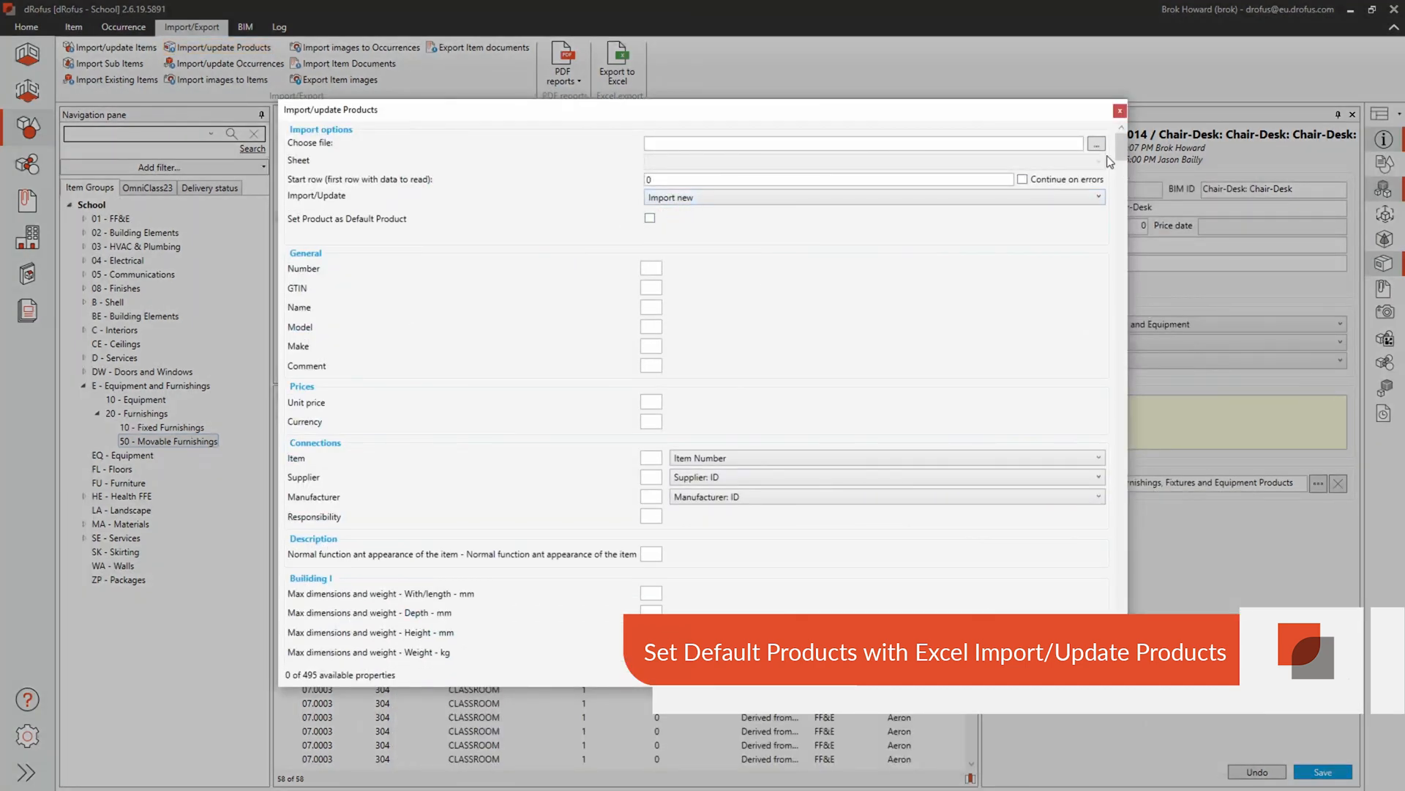
pyautogui.click(1096, 144)
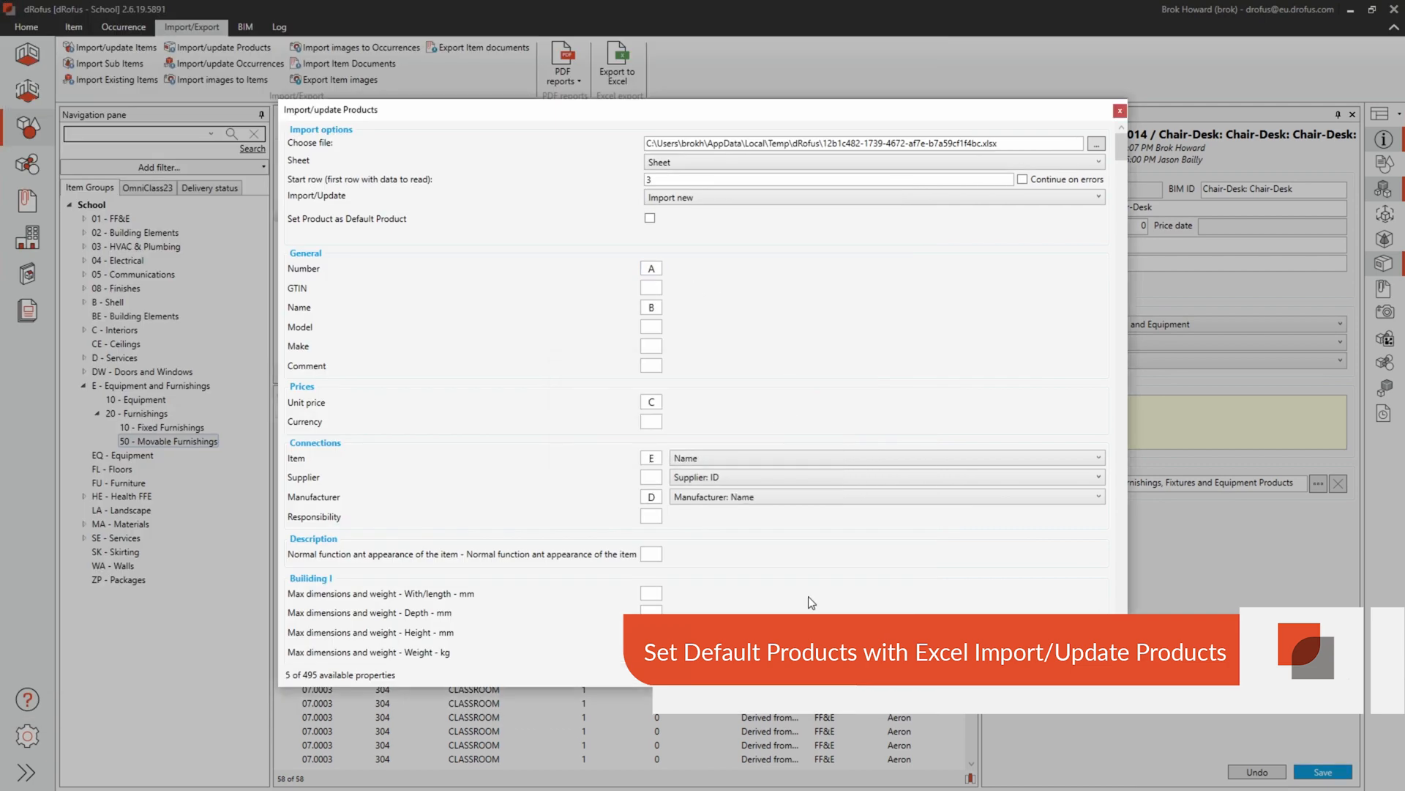
pyautogui.click(650, 218)
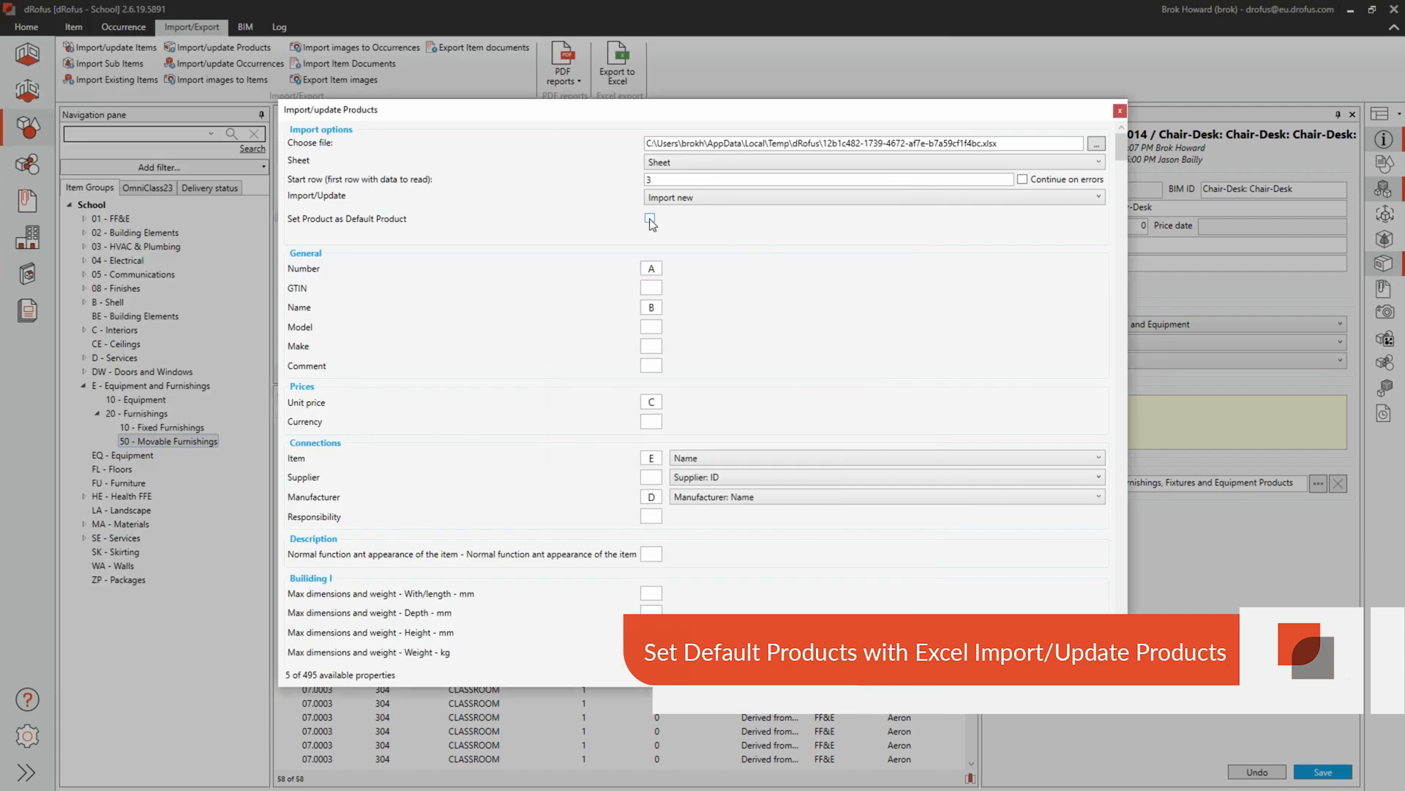
pyautogui.click(650, 218)
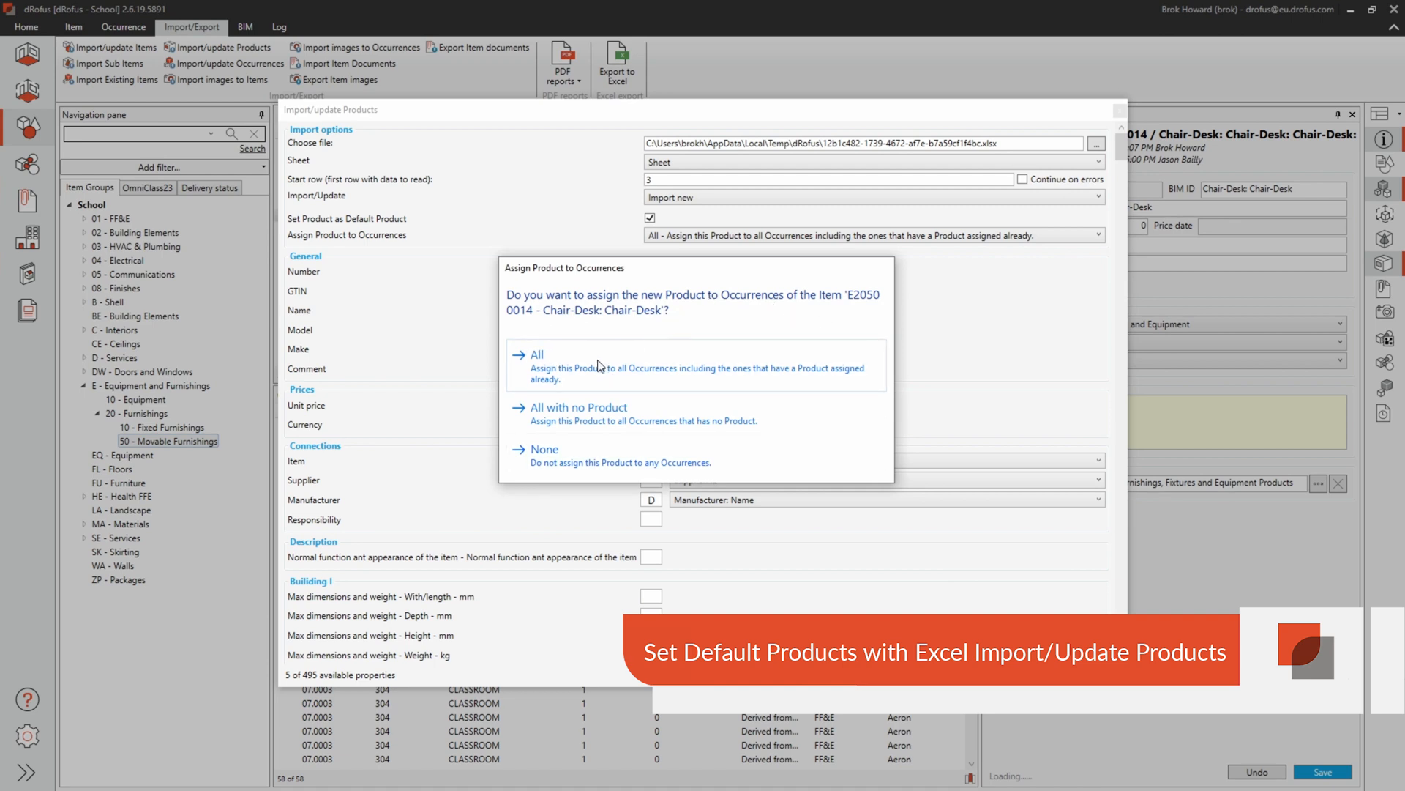
pyautogui.click(538, 354)
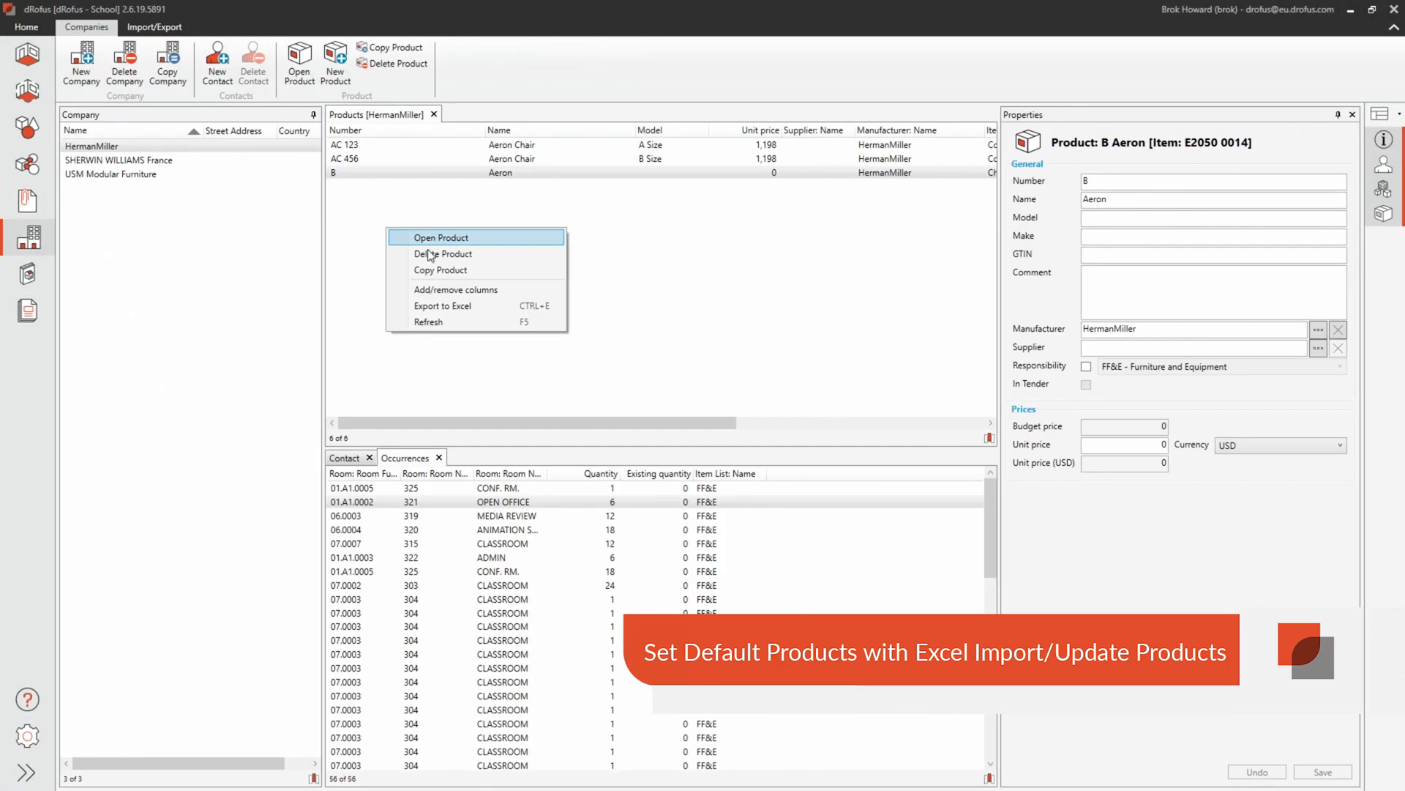
pyautogui.click(440, 237)
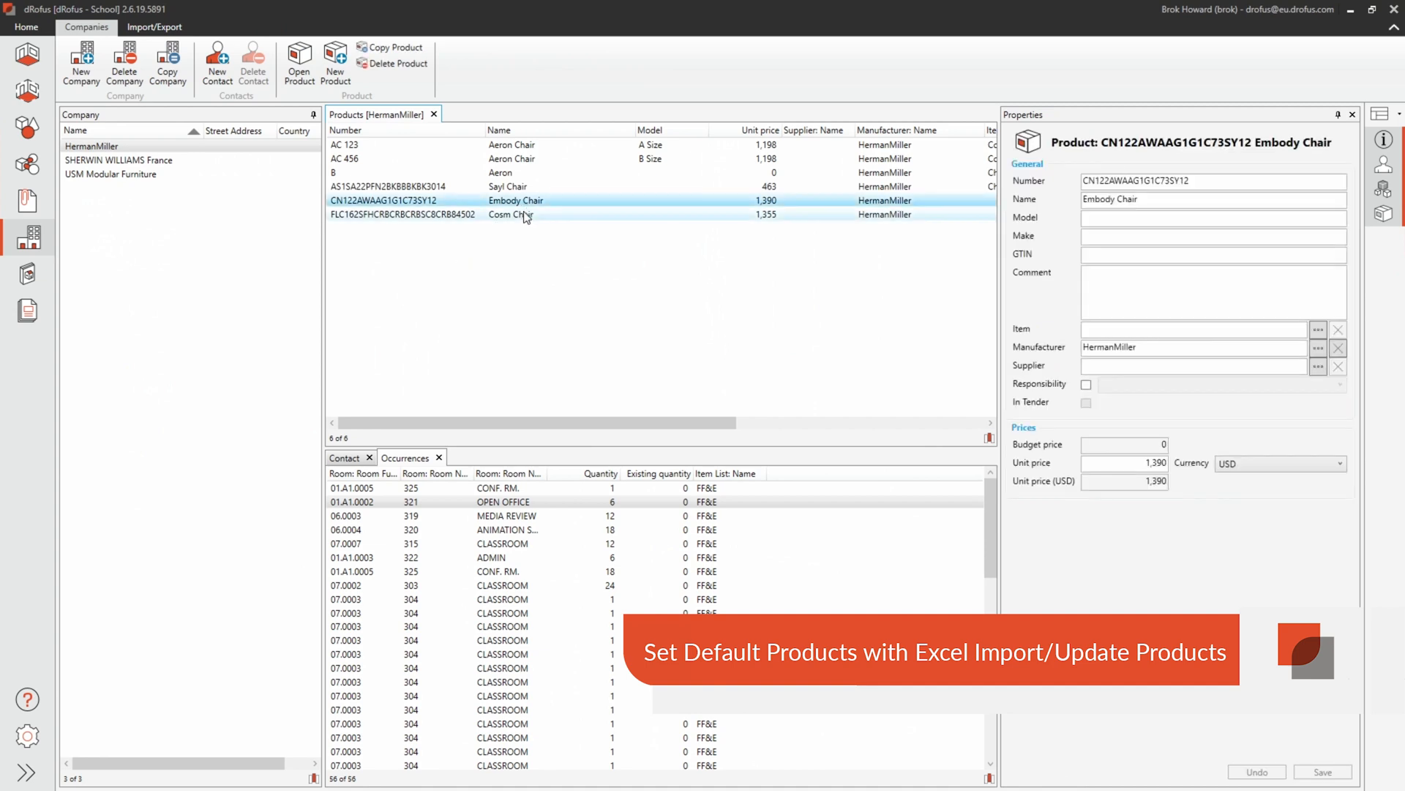
pyautogui.click(511, 215)
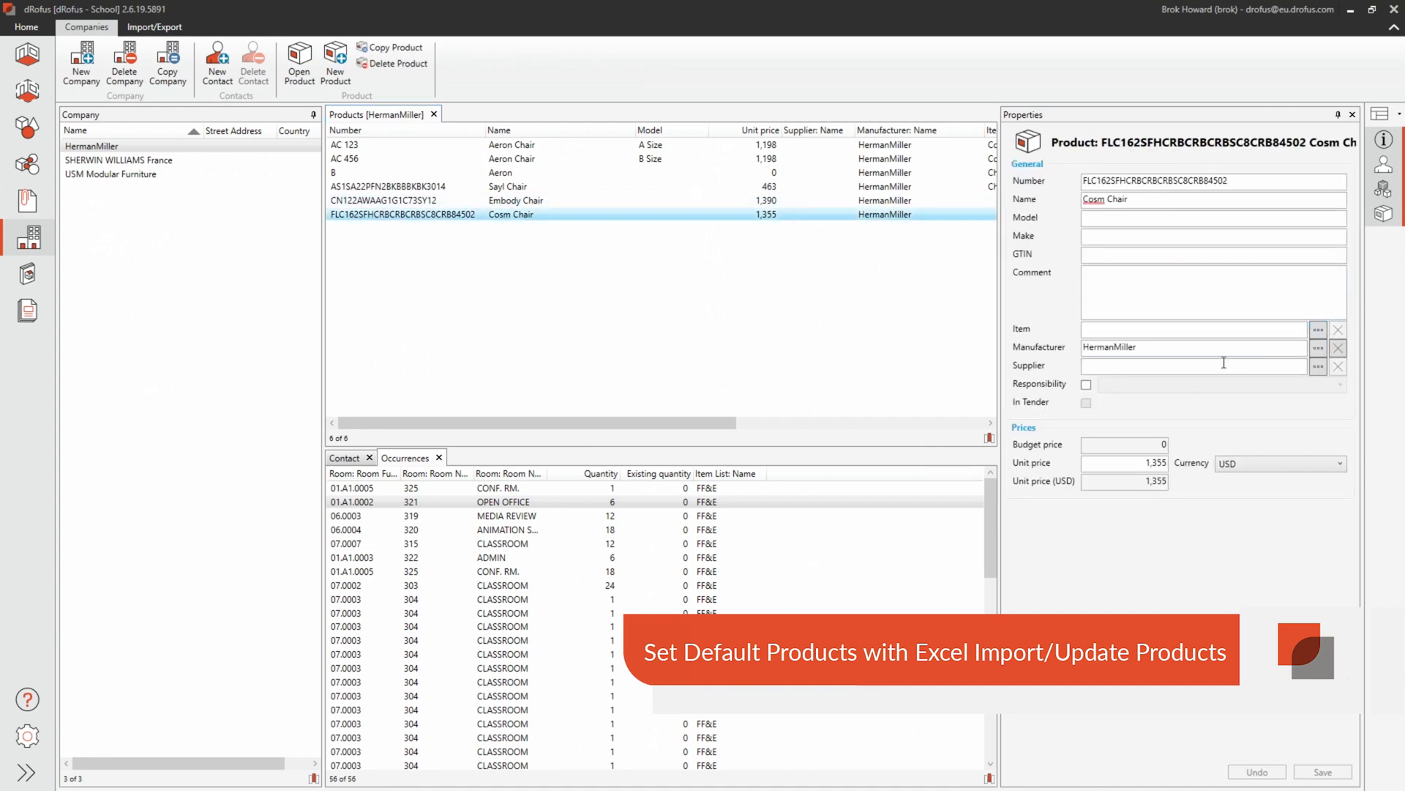
pyautogui.click(506, 186)
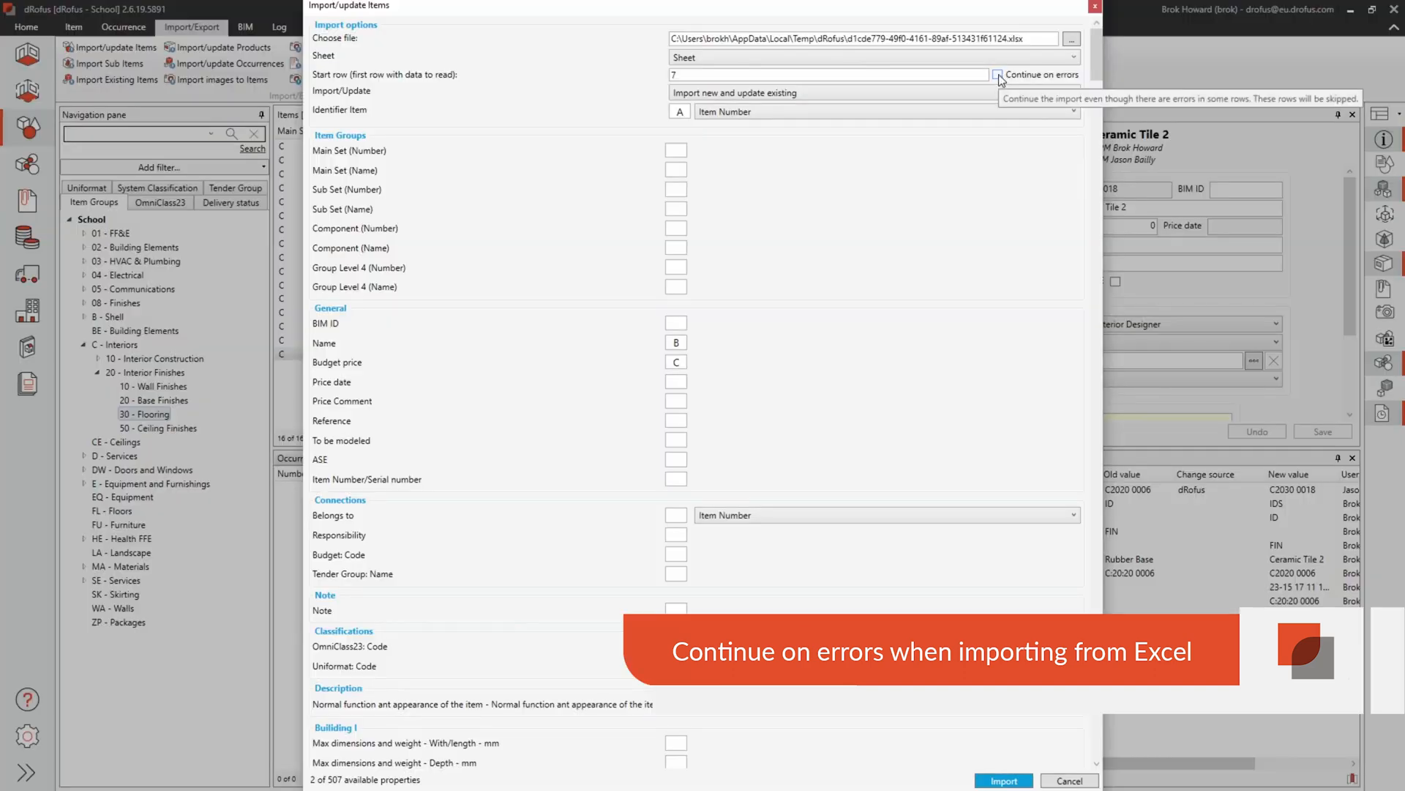
# - Run the item import with Continue on errors, then check Pureplank Hardwood's budget price
pyautogui.click(998, 75)
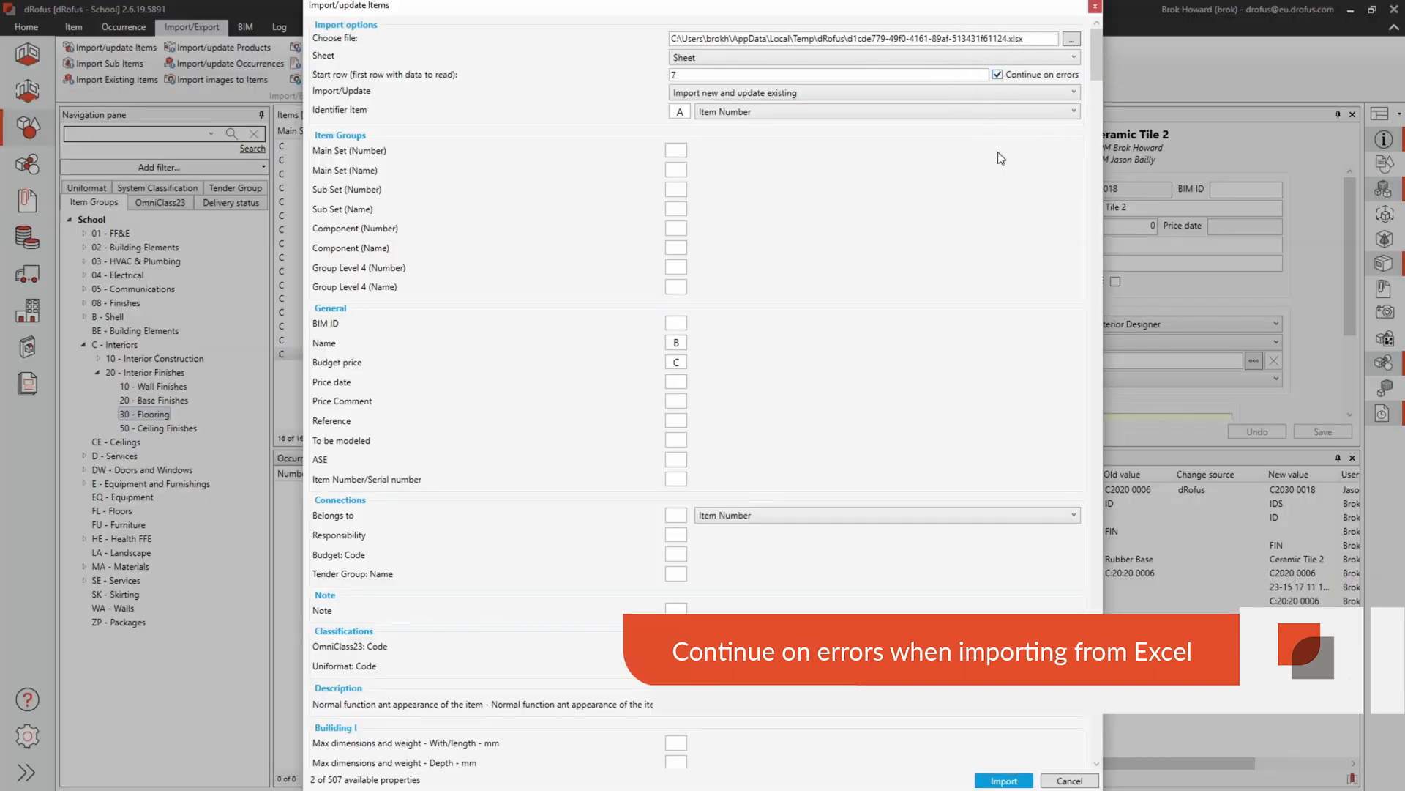
pyautogui.click(1003, 780)
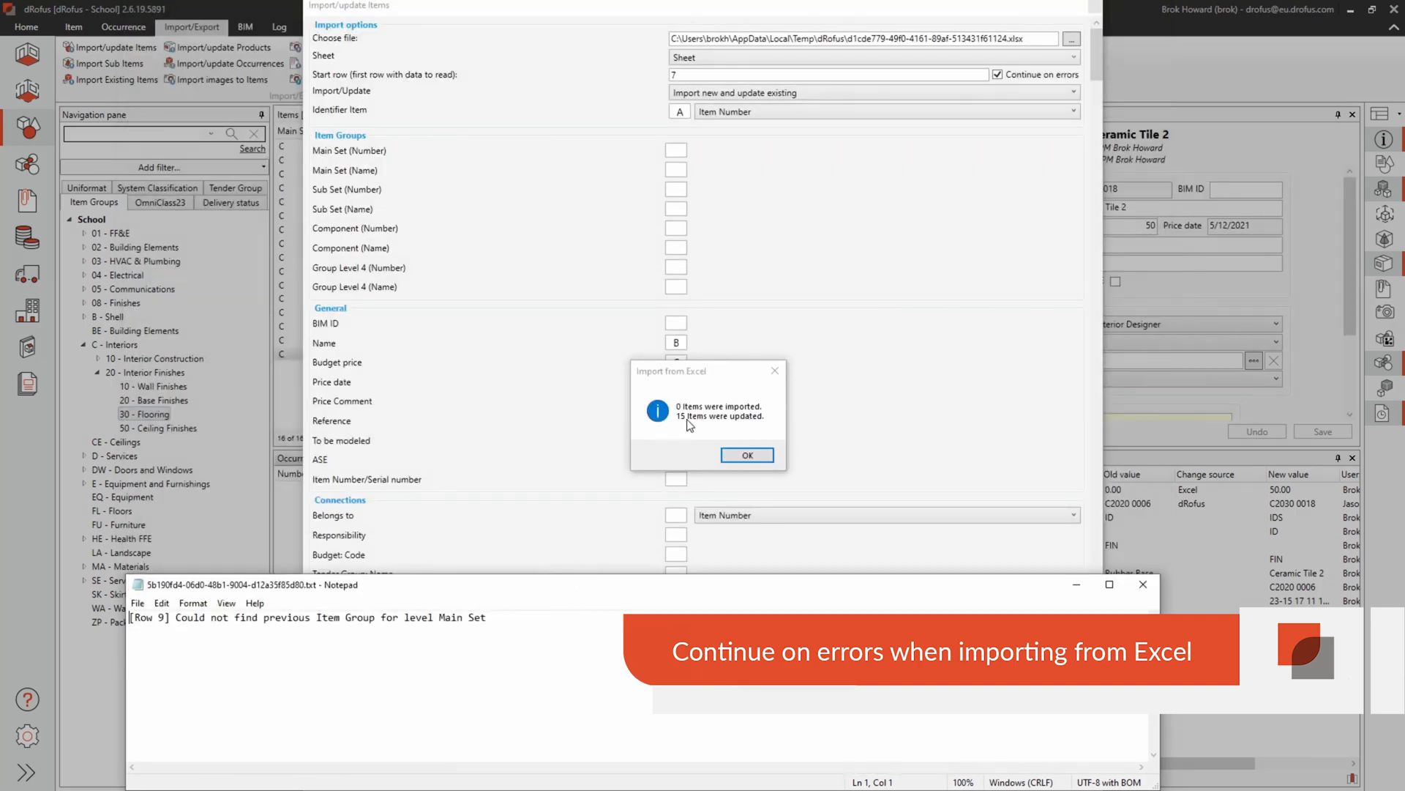
pyautogui.click(747, 454)
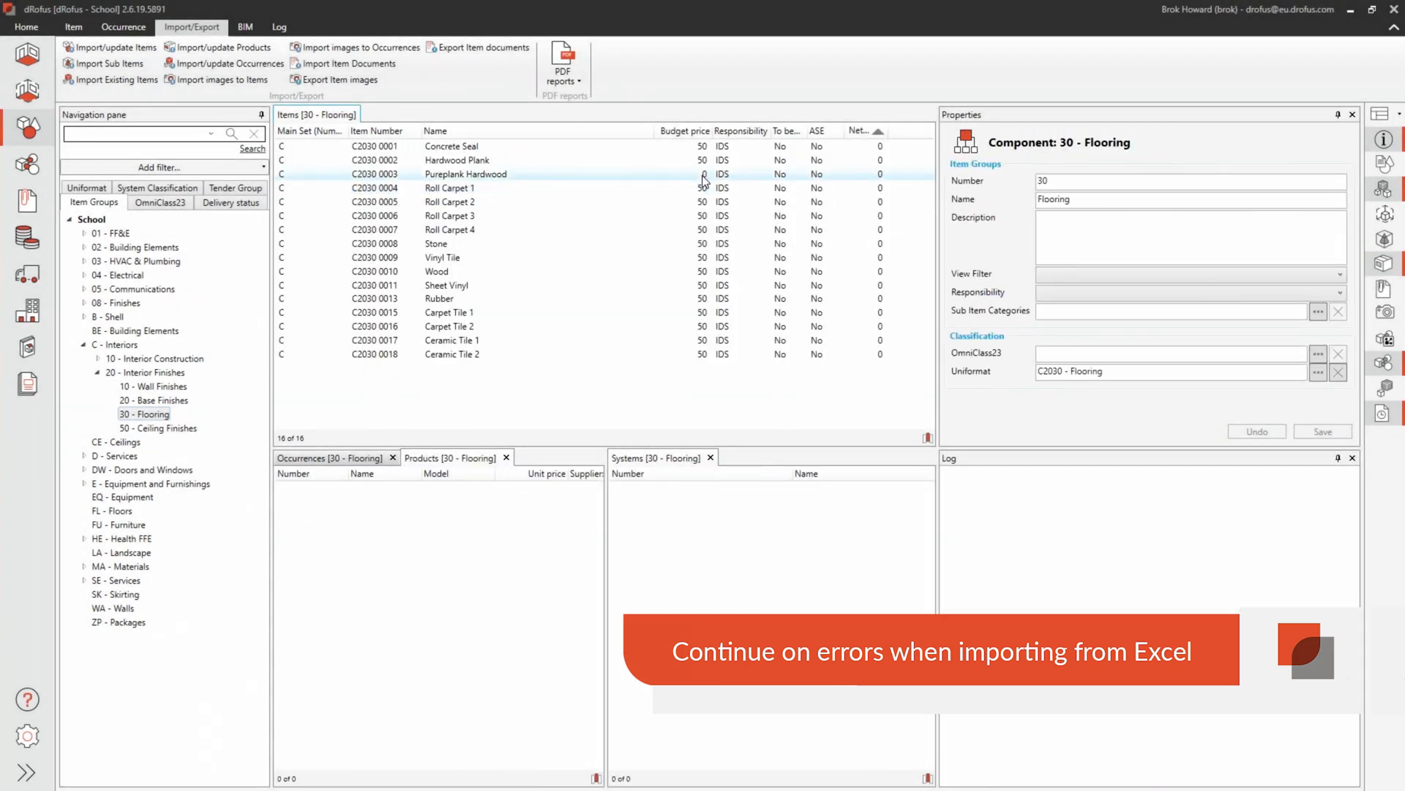
pyautogui.click(466, 174)
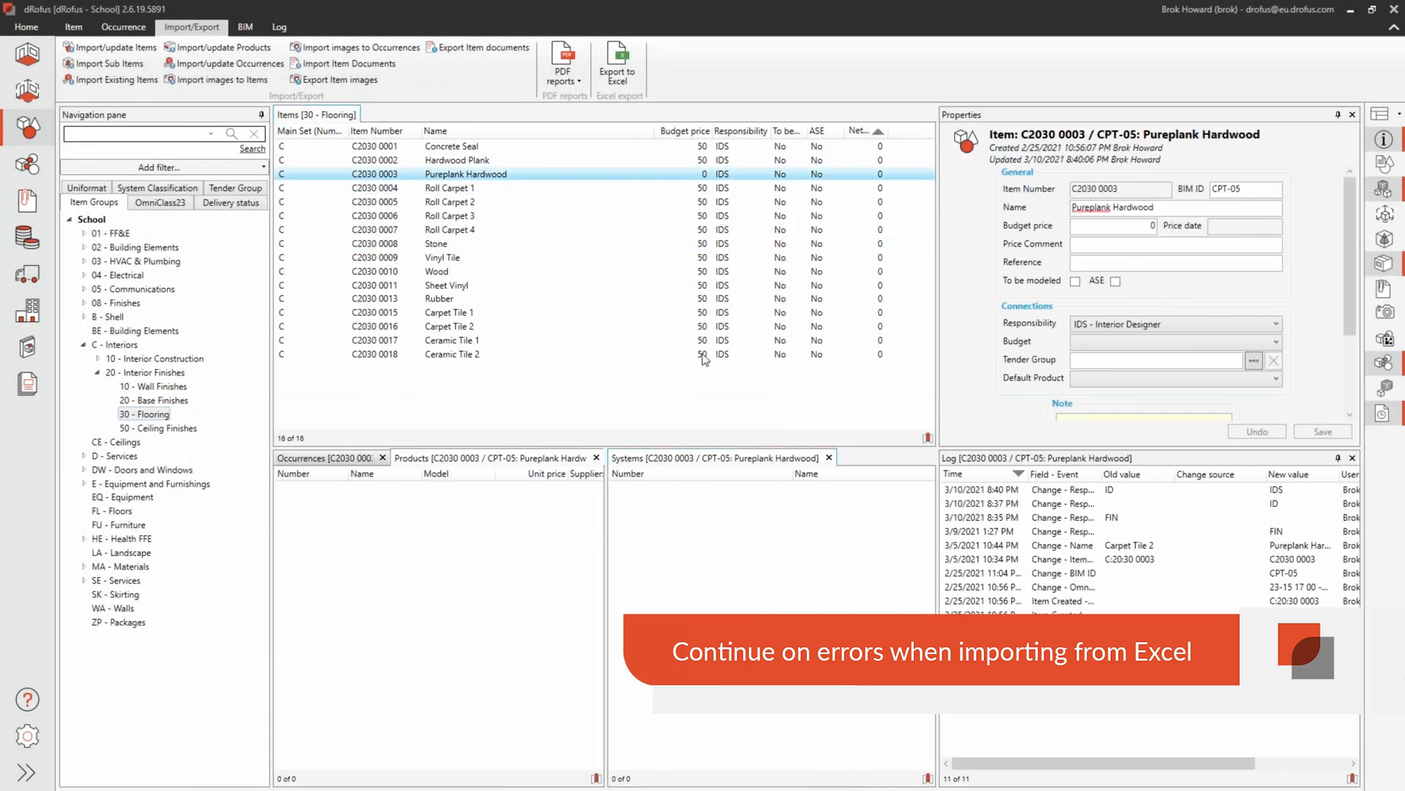
pyautogui.moveTo(672, 402)
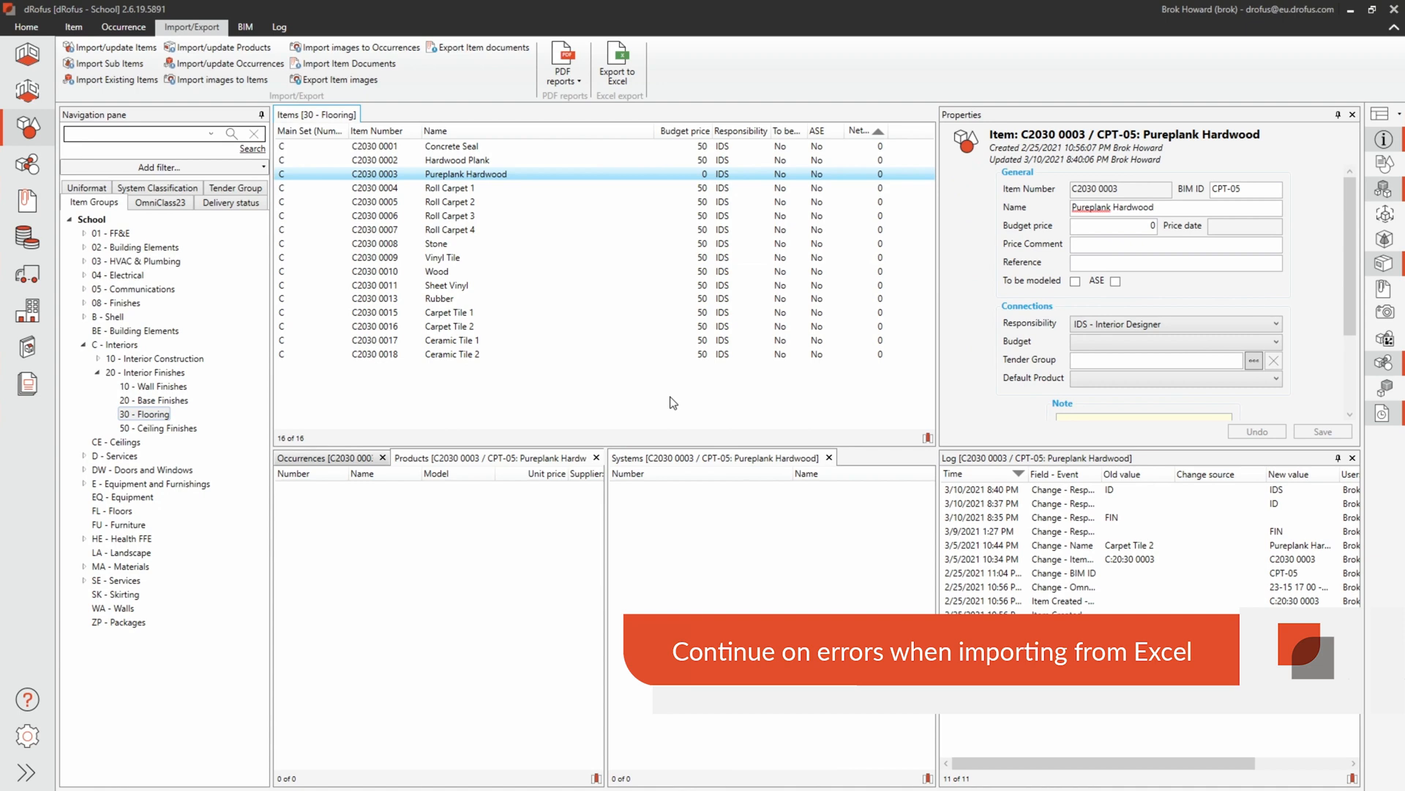